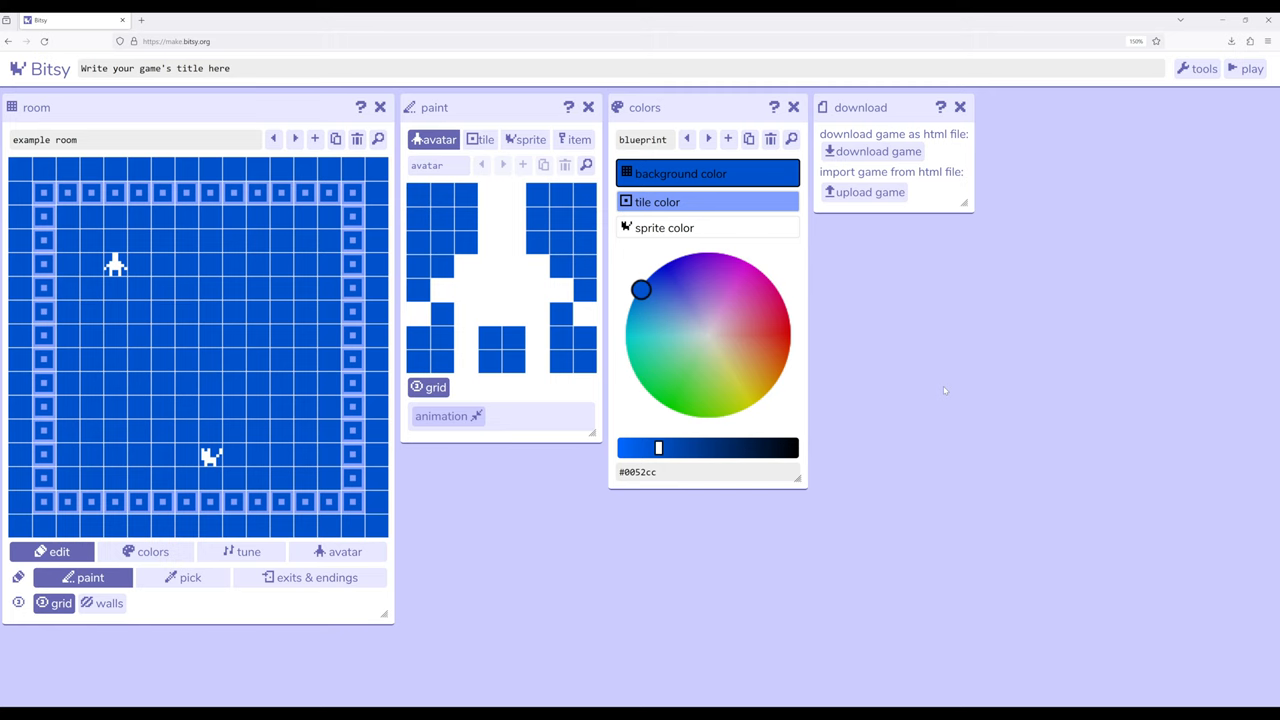
{"action": "mouse_move", "coordinate": [938, 390]}
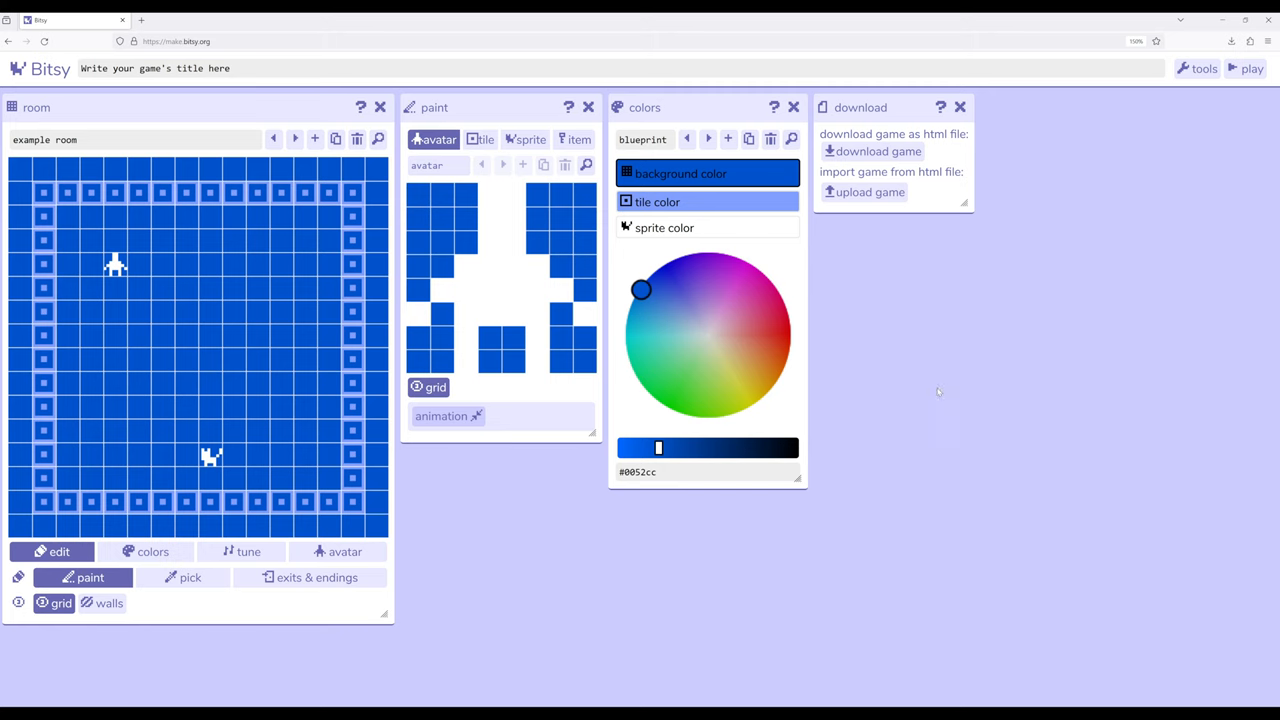
- Select the cat sprite so its 'I'm a cat' dialog appears
{"action": "left_click", "coordinate": [526, 140]}
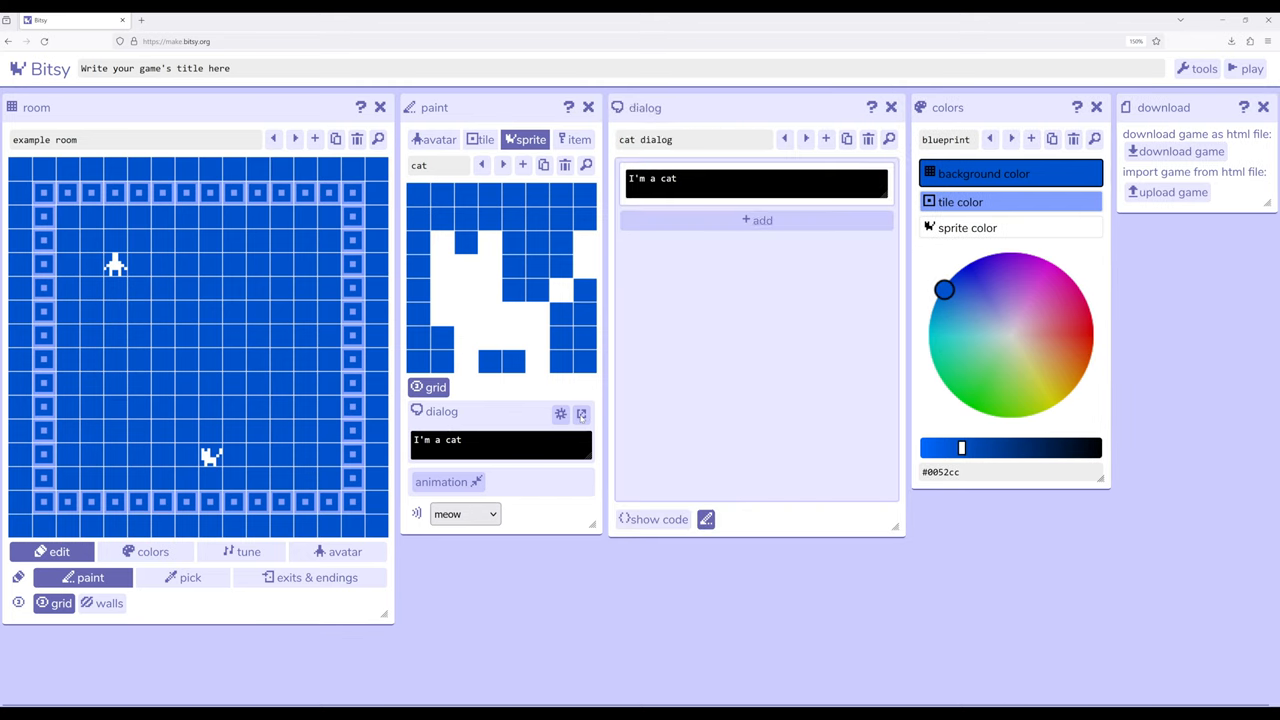
- Expand the cat's dialog line into the editor with the text effects toolbar
{"action": "left_click", "coordinate": [756, 184]}
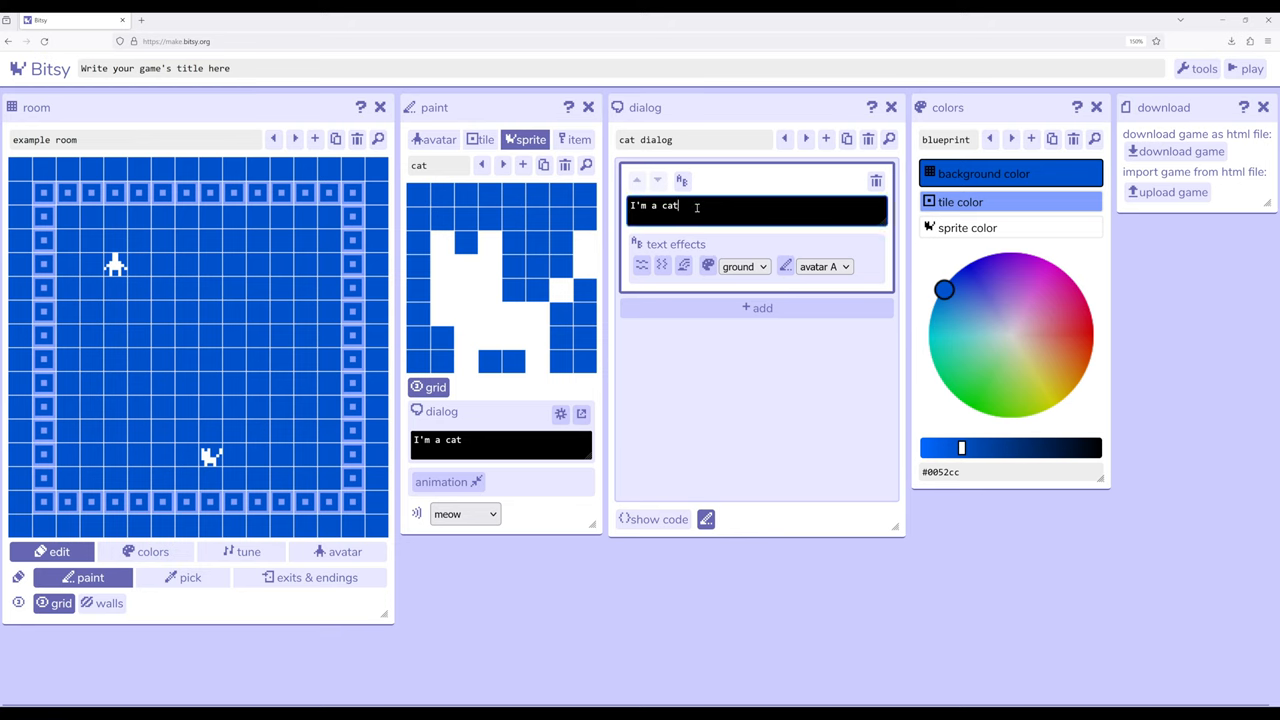
- Add a period so the line reads 'I'm a cat.' and select the word I'm
{"action": "type", "text": "."}
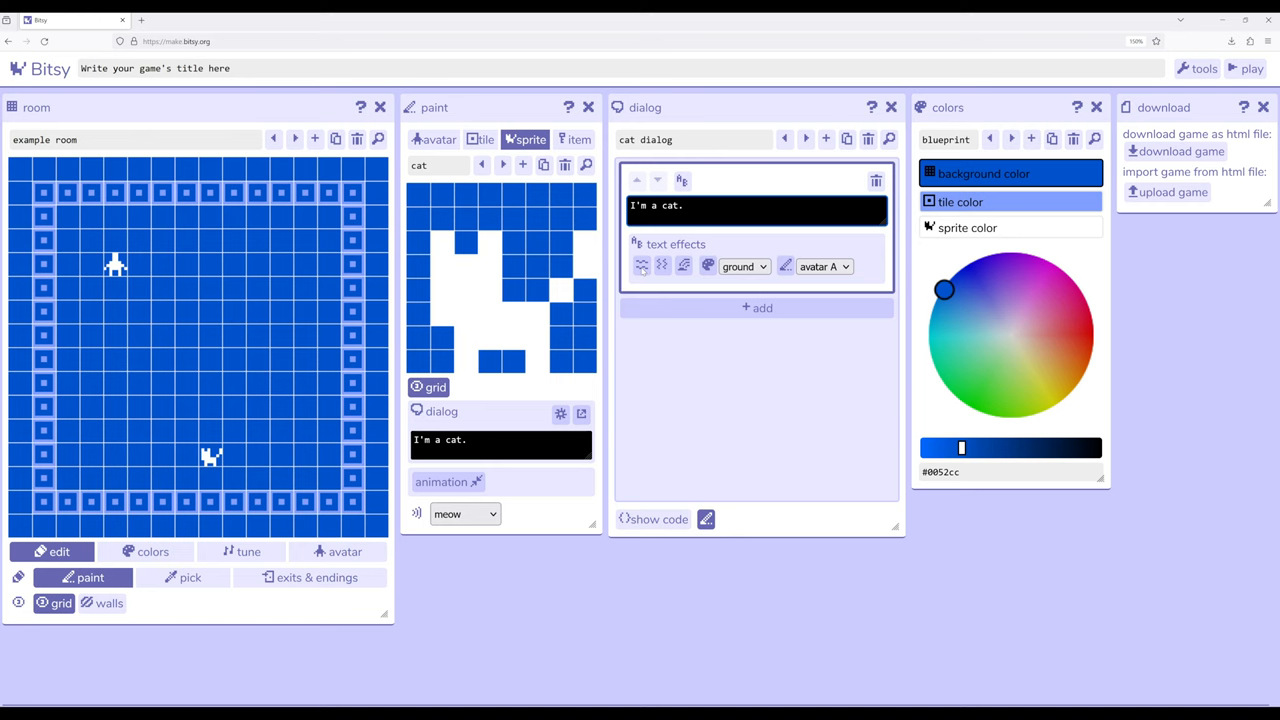
{"action": "left_click", "coordinate": [686, 204]}
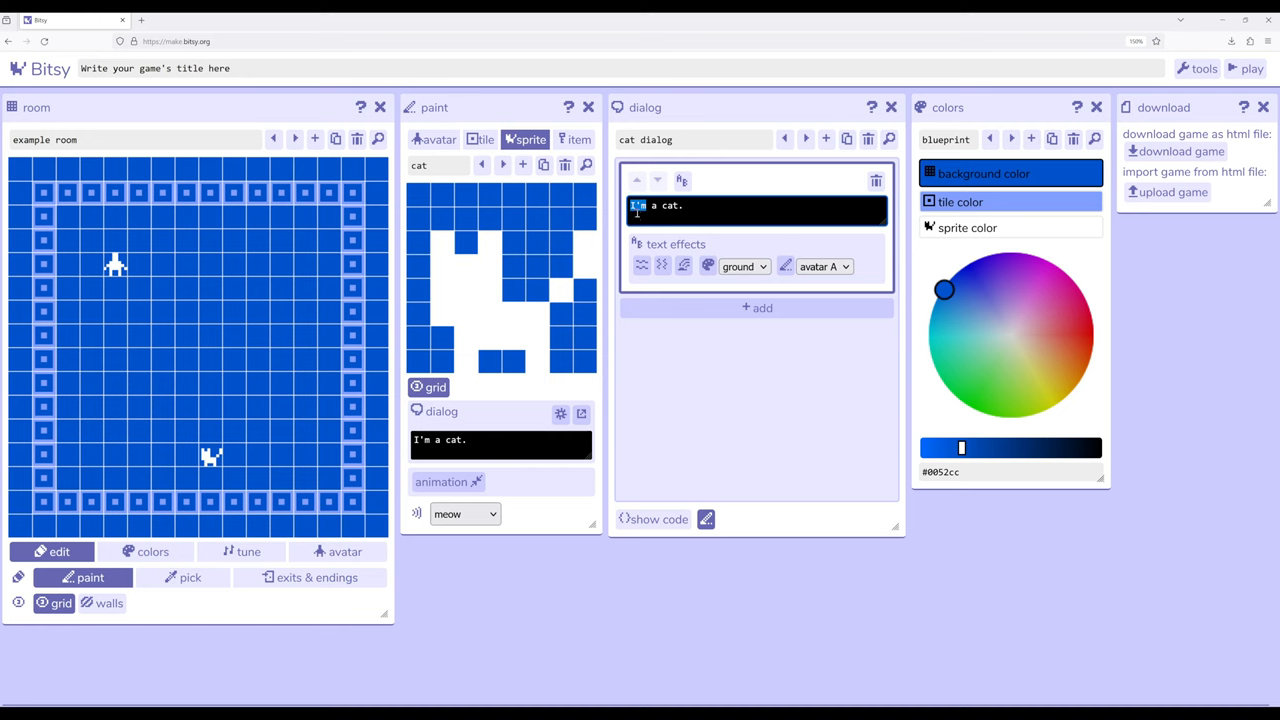
- Give I'm the wavy effect and launch a playtest of the tagged dialog
{"action": "left_click", "coordinate": [642, 264]}
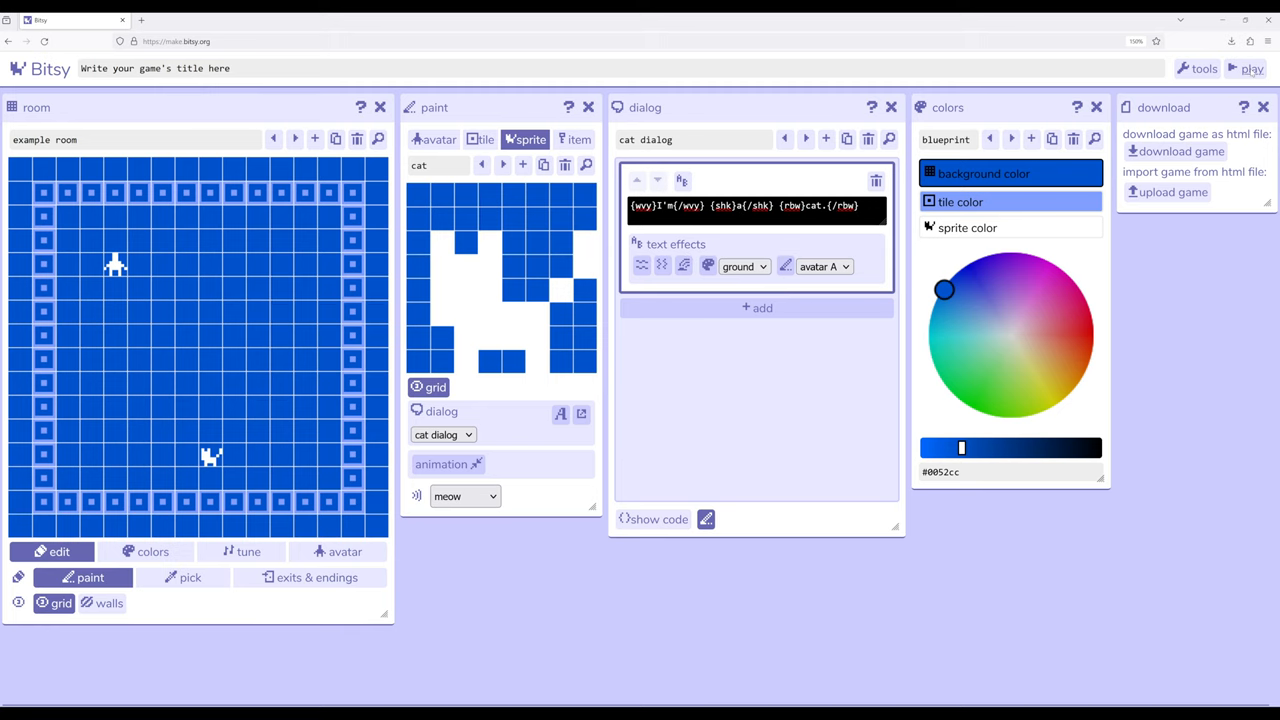
{"action": "left_click", "coordinate": [1252, 68]}
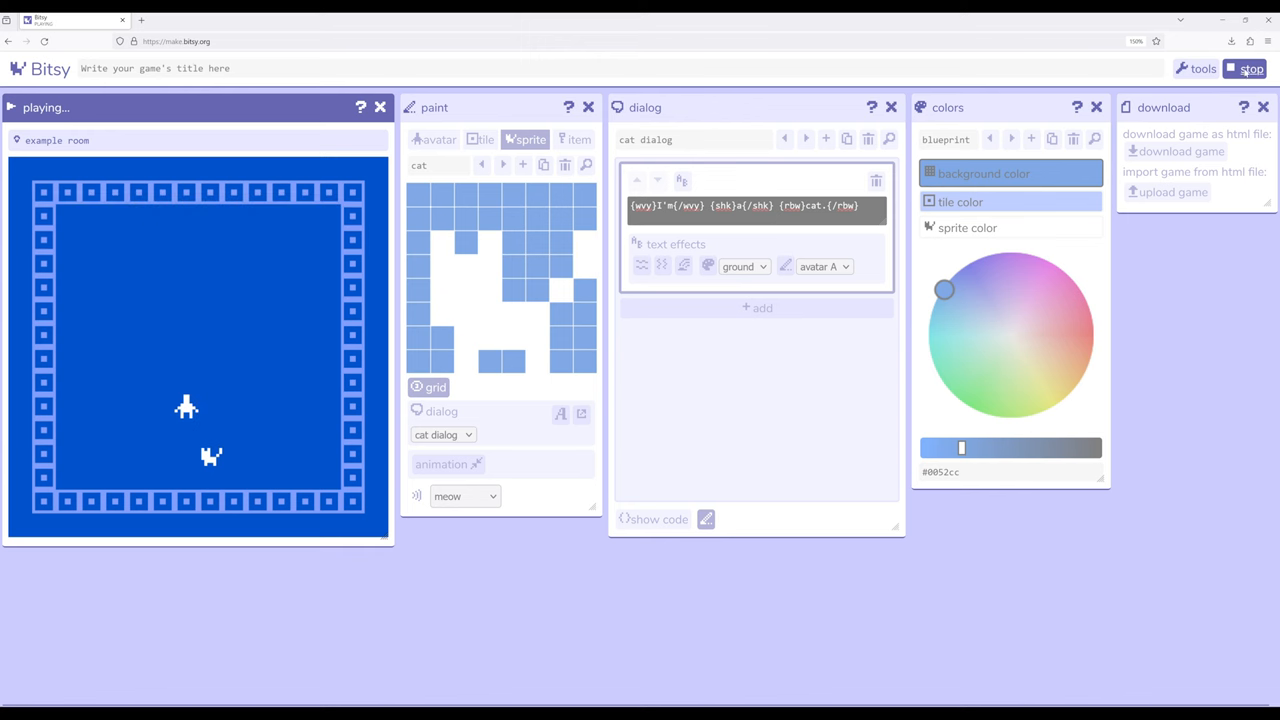
- Stop the playtest and return to editing the effect-tagged cat dialog
{"action": "left_click", "coordinate": [1252, 68]}
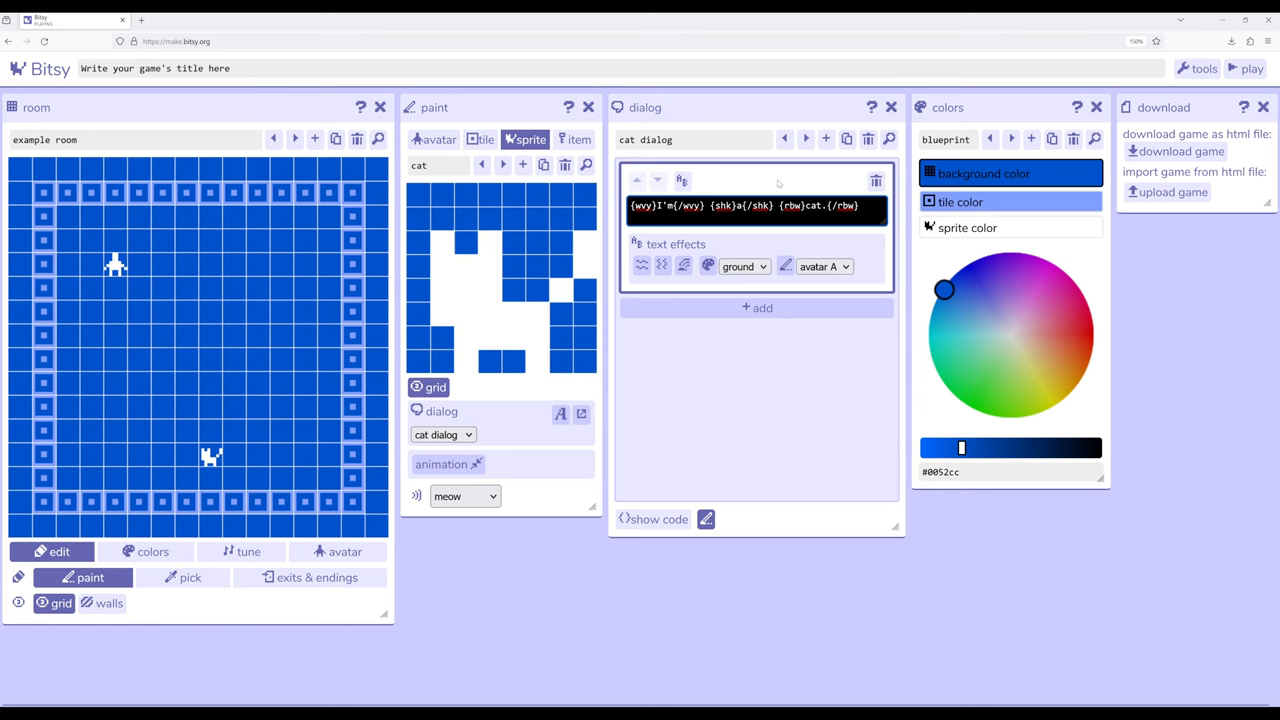
{"action": "left_click", "coordinate": [808, 216]}
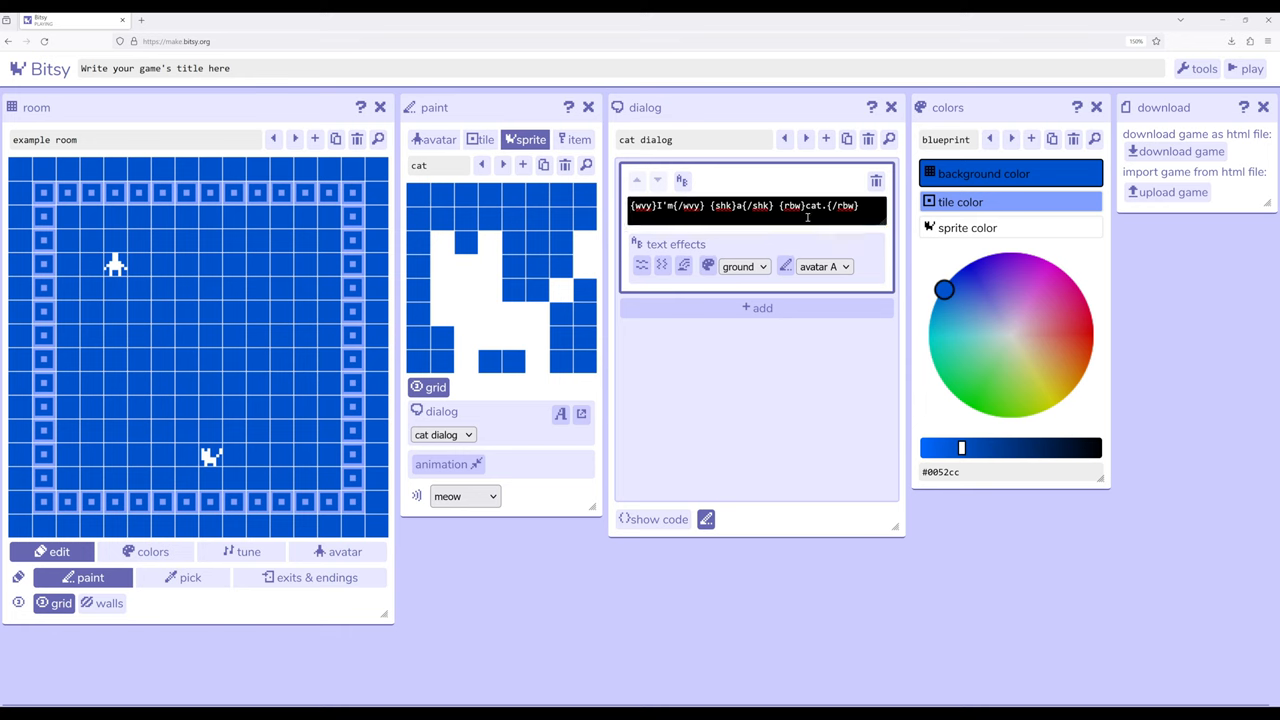